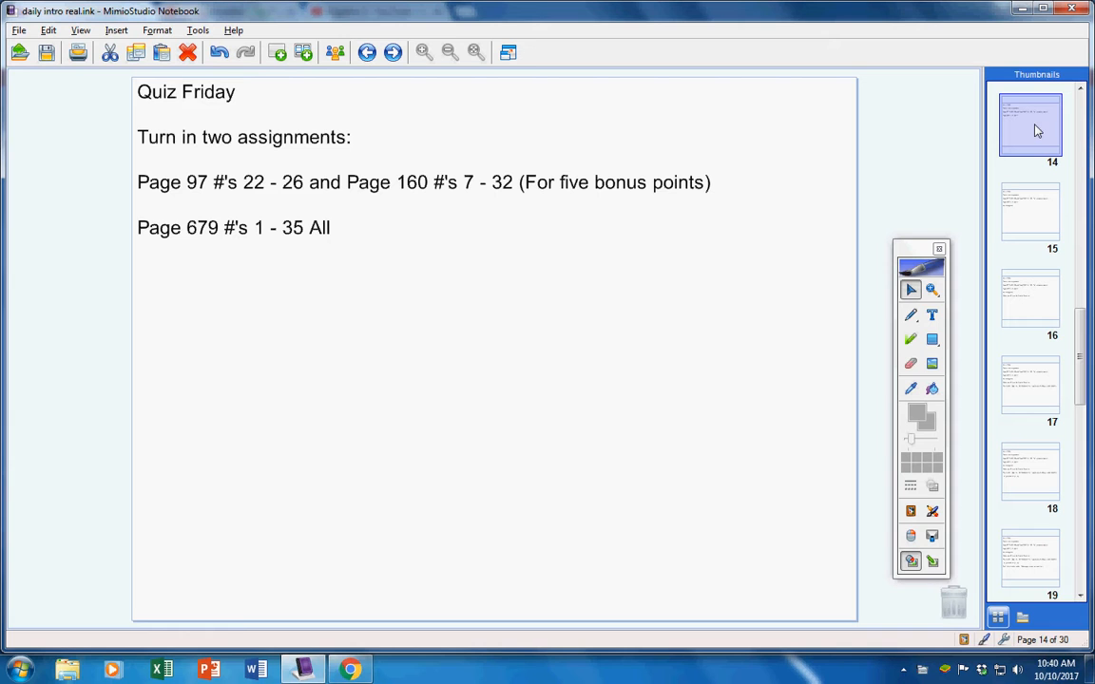
In red ink, circle the Page 679 assignment line and handwrite 'zero' and 'NOT'
left_click(909, 314)
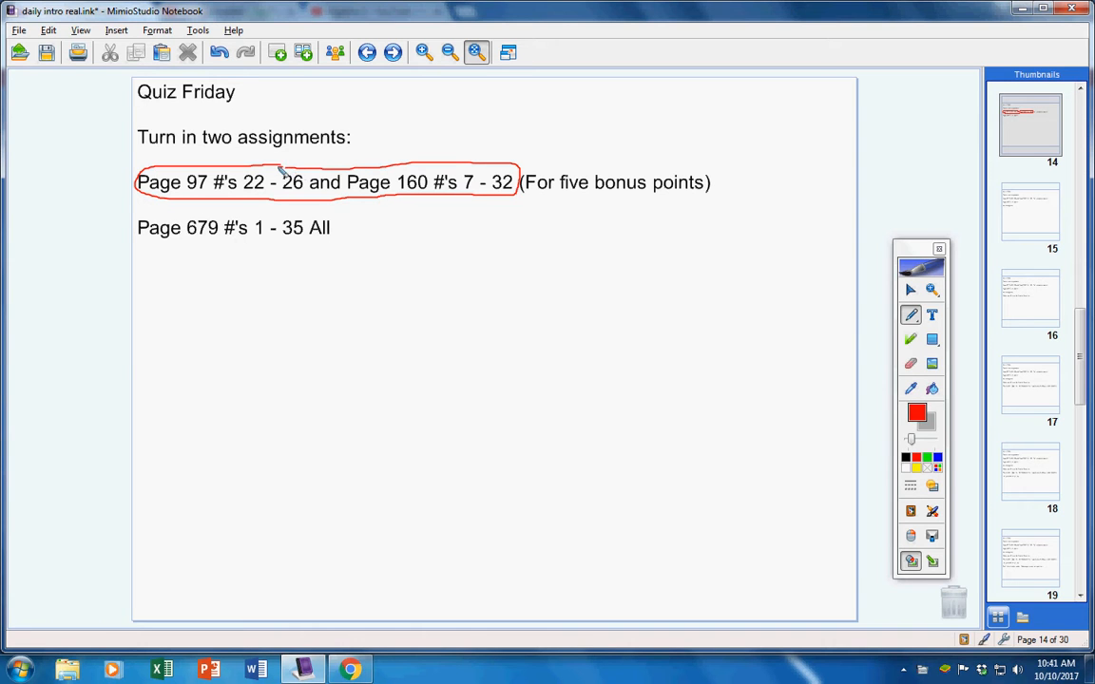
left_click_drag(432, 128, 414, 152)
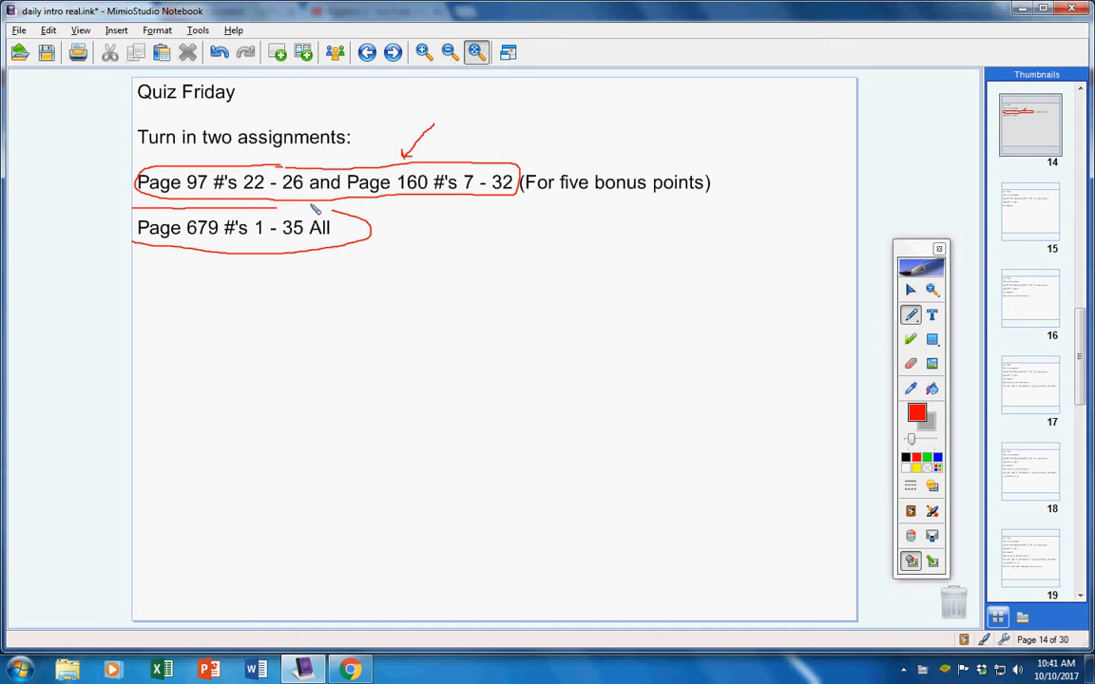
left_click_drag(580, 105, 603, 138)
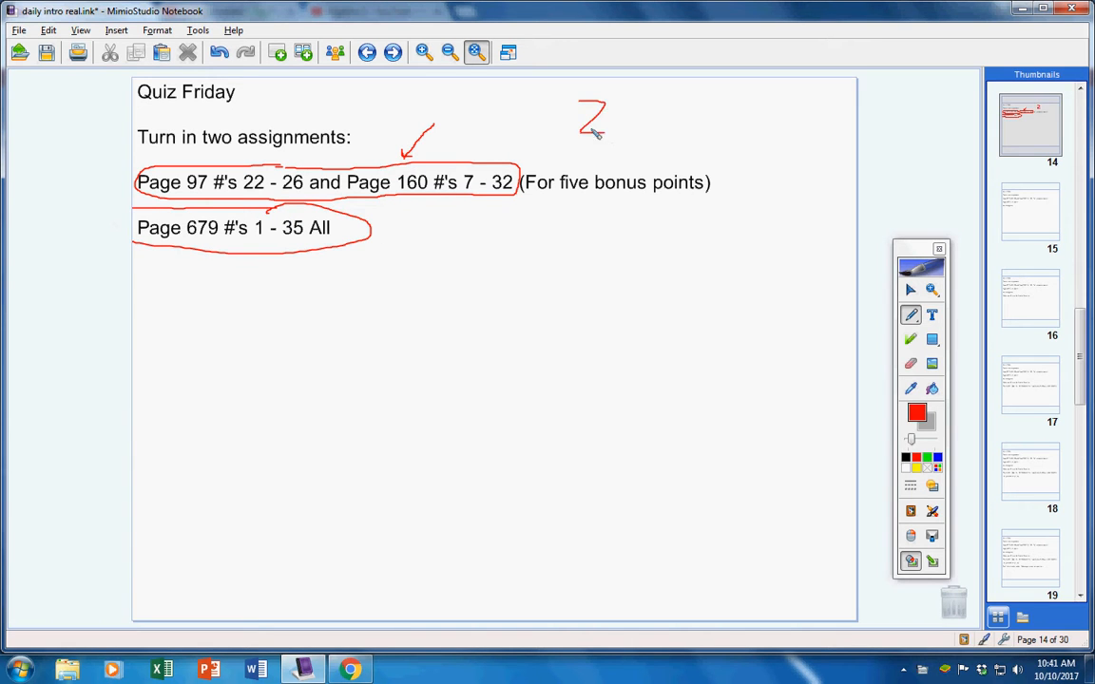
left_click_drag(589, 123, 656, 119)
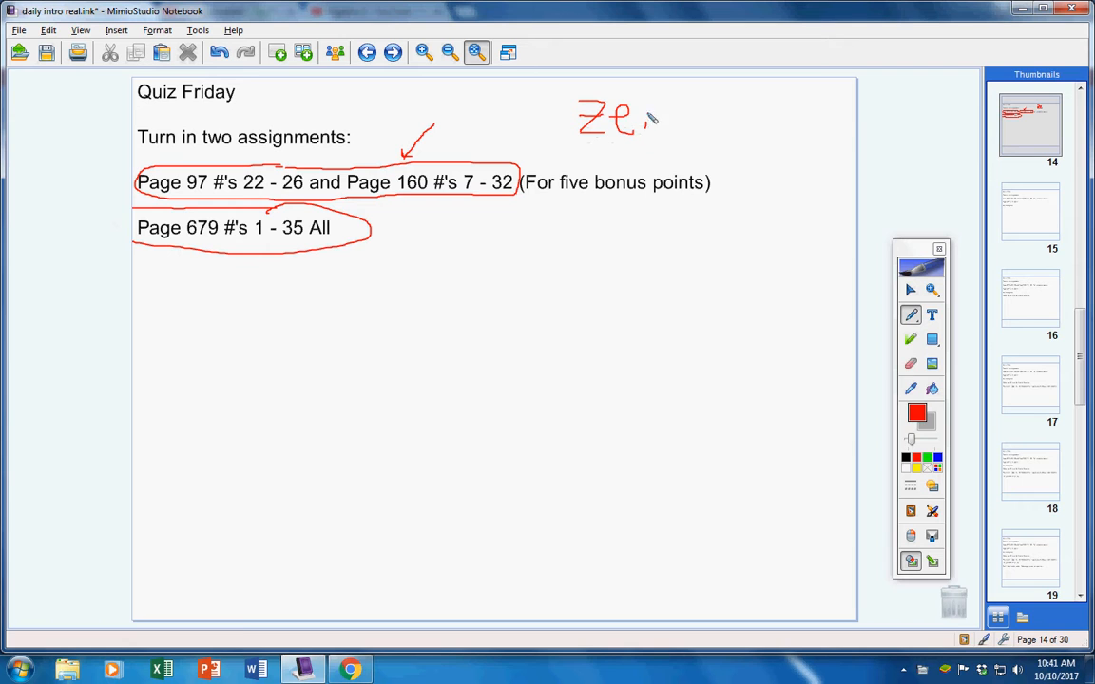
left_click_drag(616, 276, 665, 333)
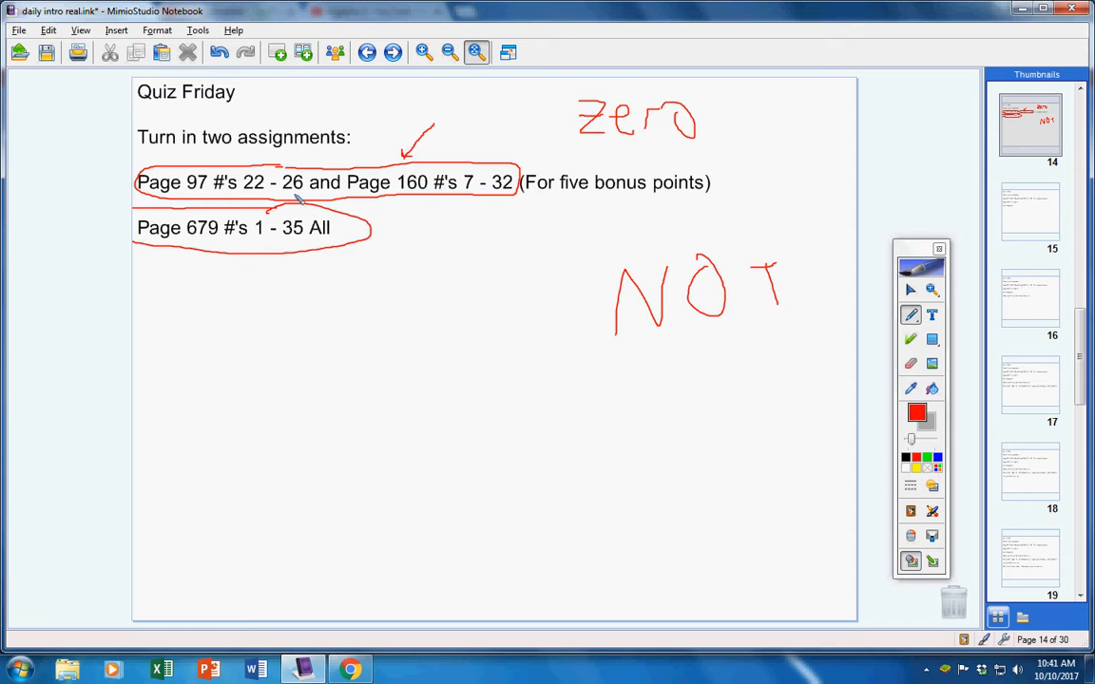
mouse_move(328, 200)
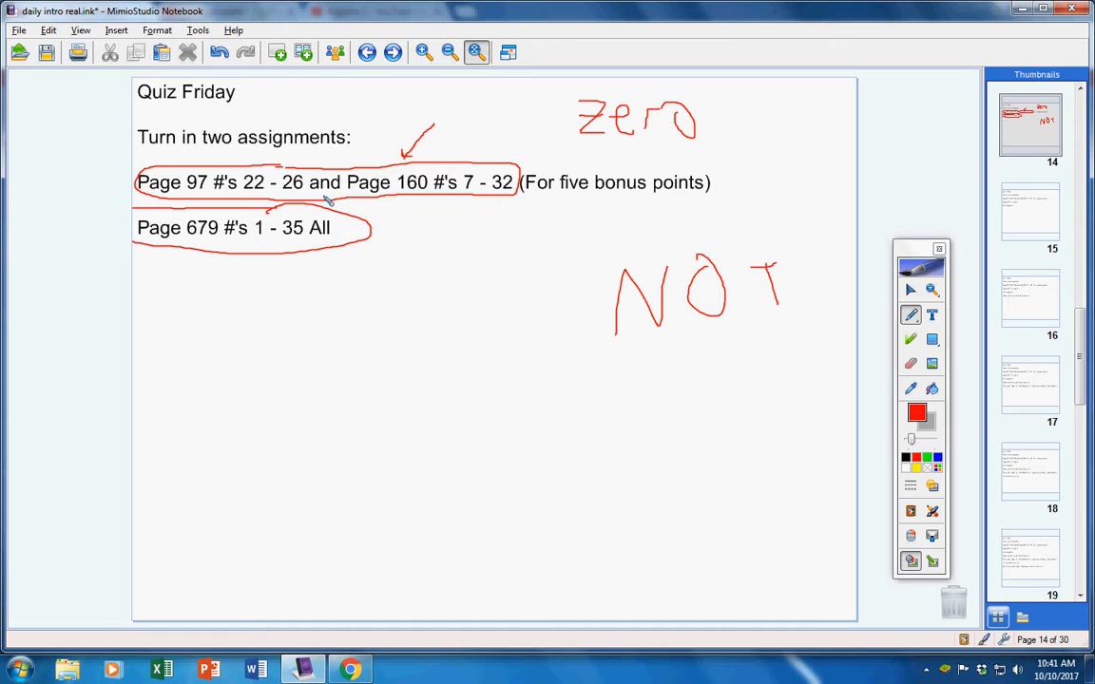
Write '2 class' below the assignment lines, arrow to Page 679, then go to page 17
left_click_drag(233, 324, 276, 347)
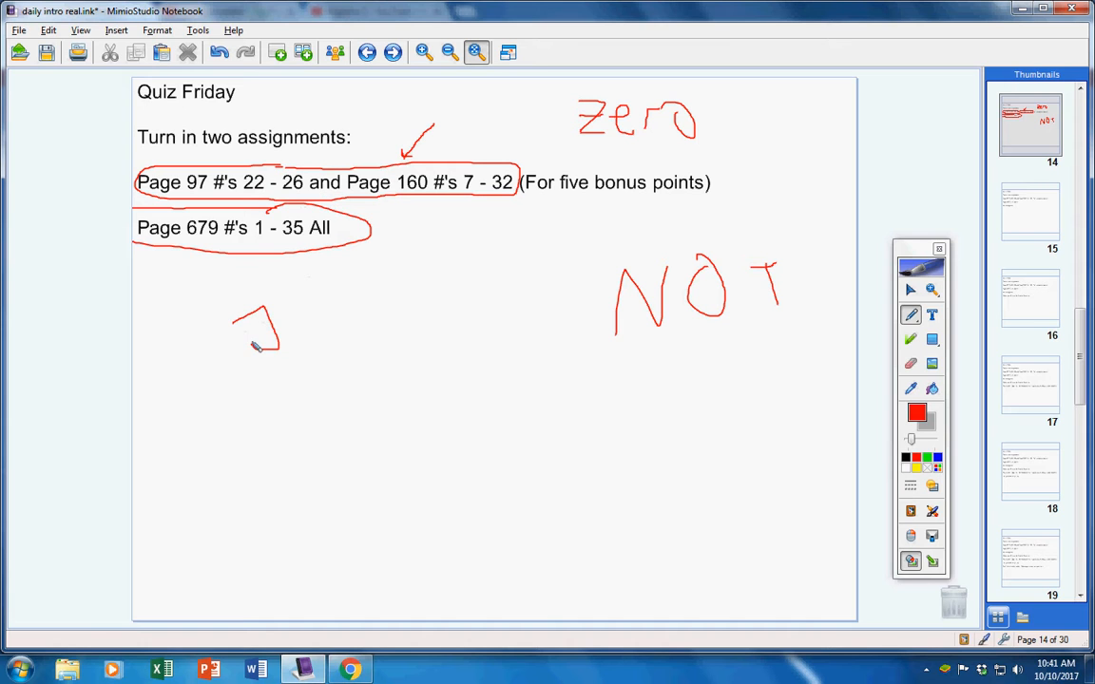
left_click_drag(276, 342, 389, 337)
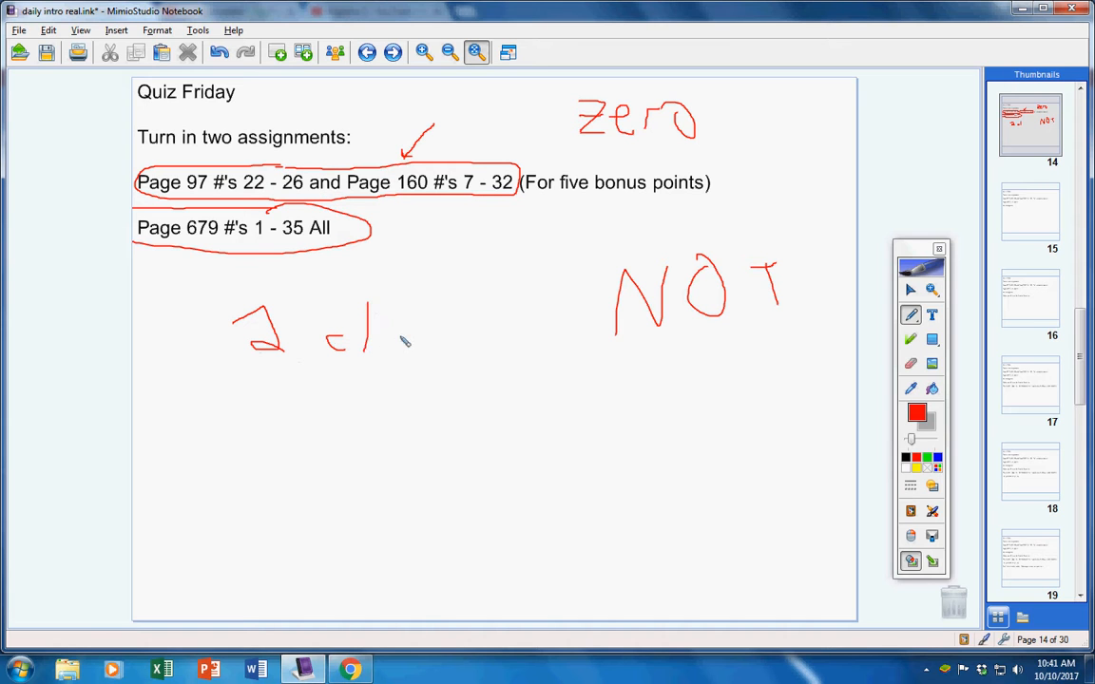
left_click_drag(380, 342, 446, 342)
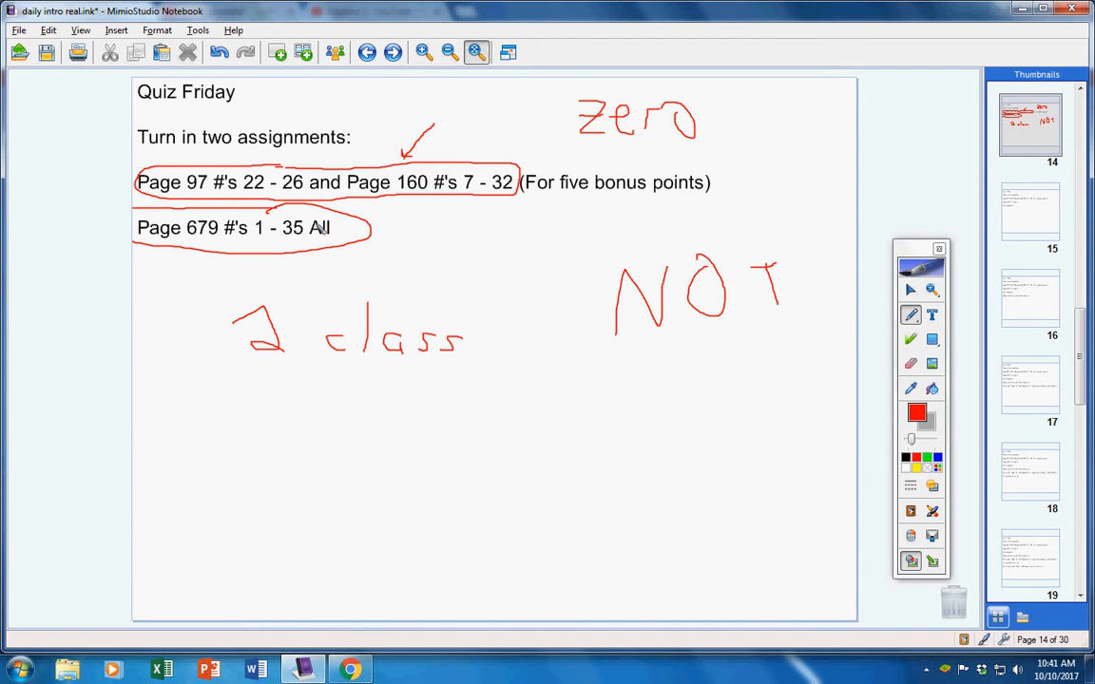
mouse_move(442, 241)
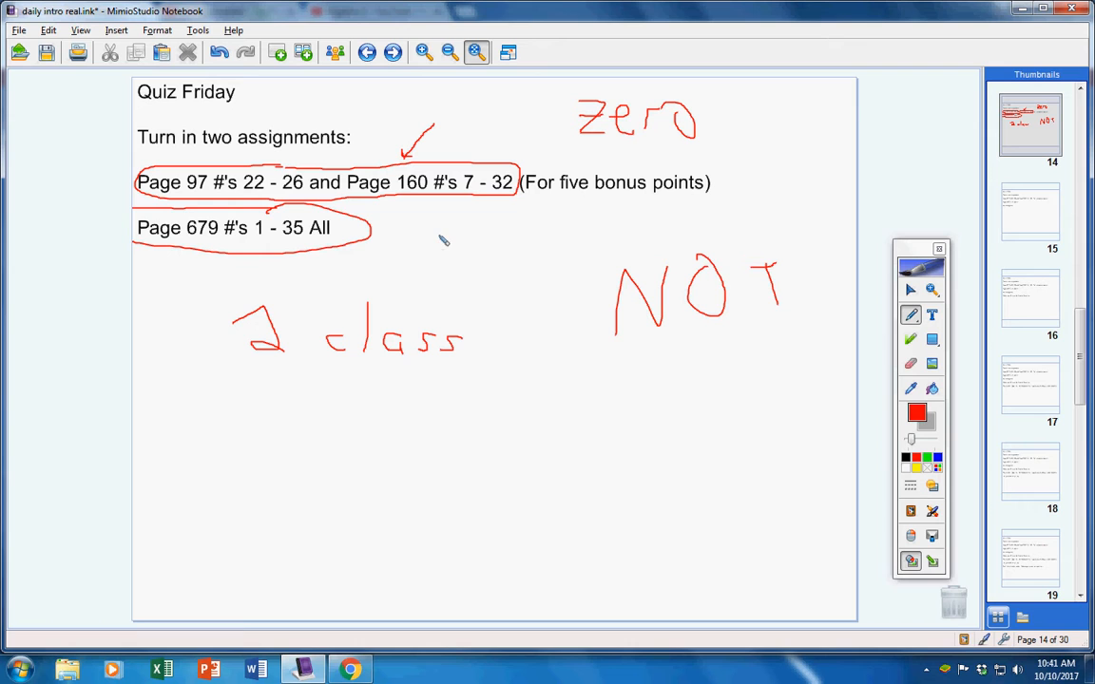
left_click_drag(447, 237, 370, 238)
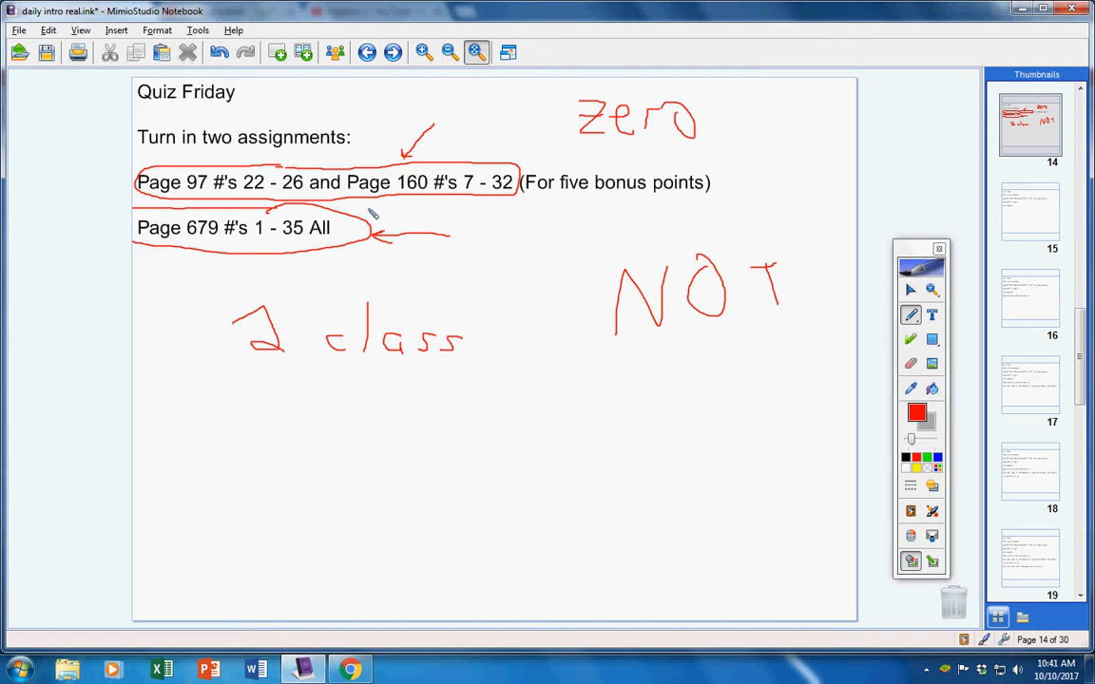
mouse_move(356, 226)
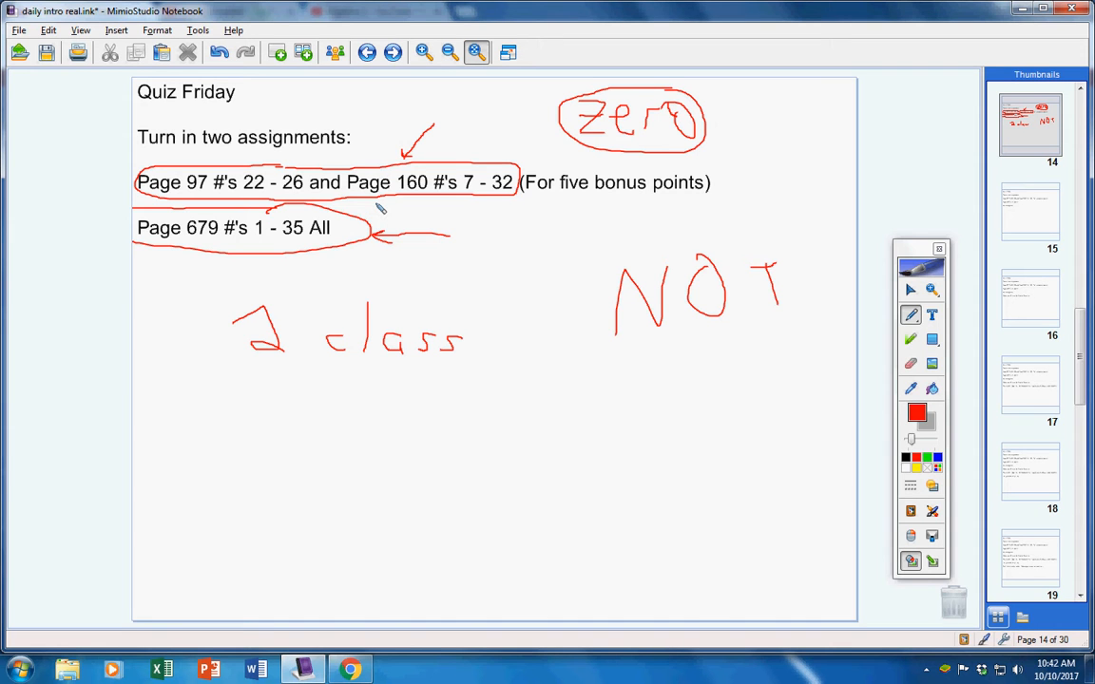
left_click(1029, 211)
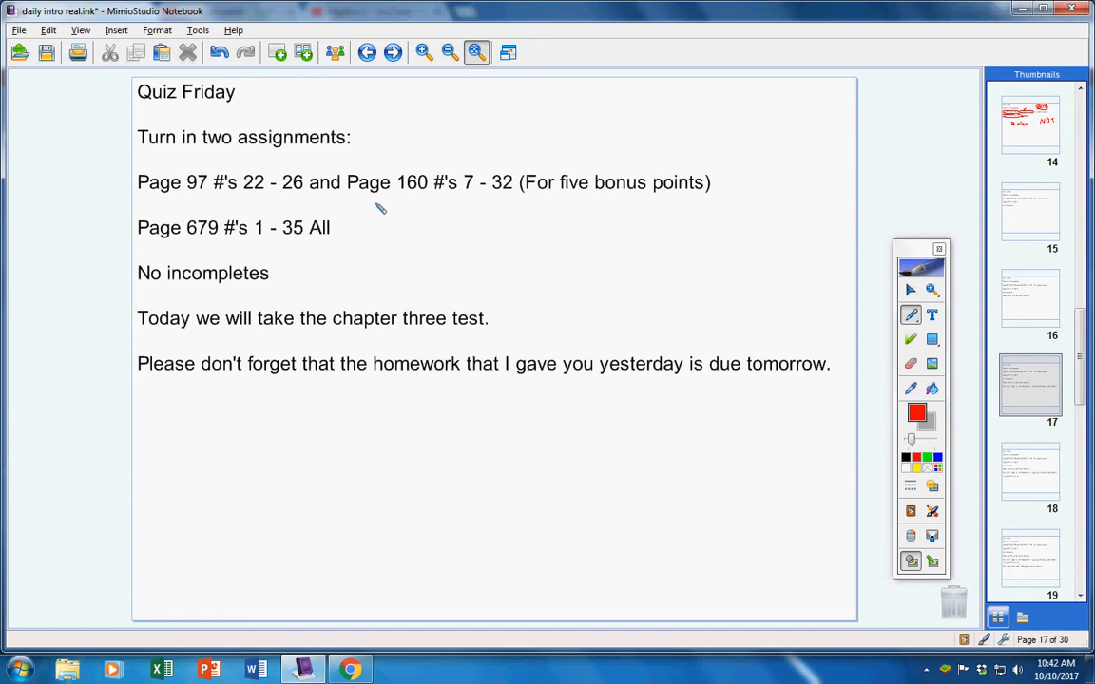
mouse_move(466, 387)
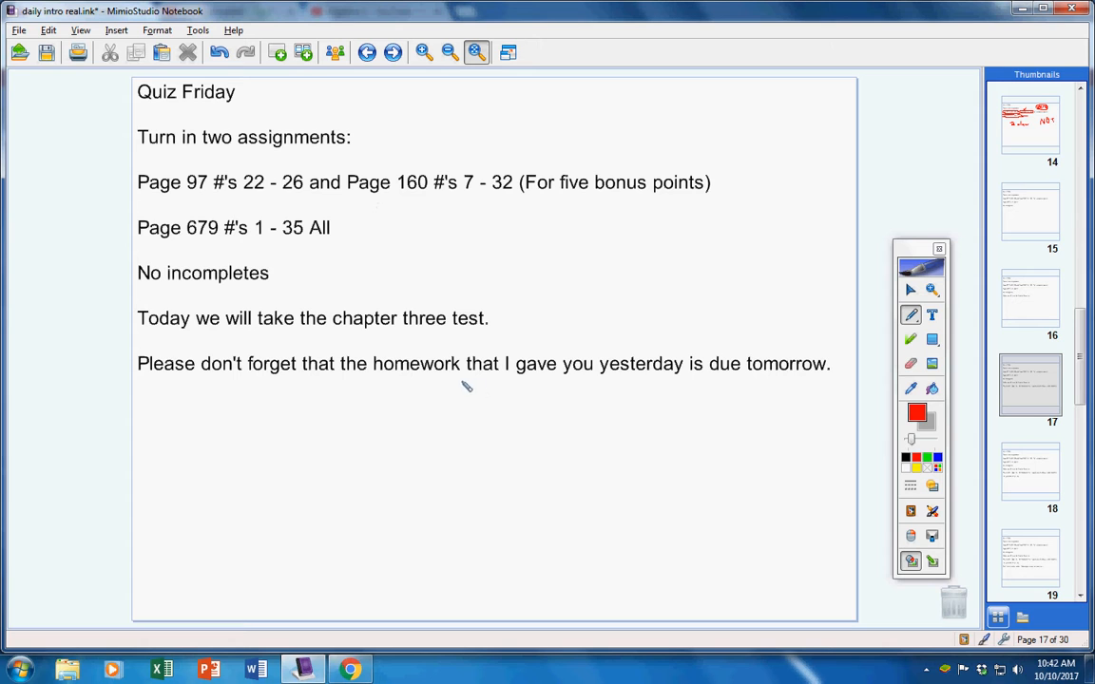
mouse_move(423, 400)
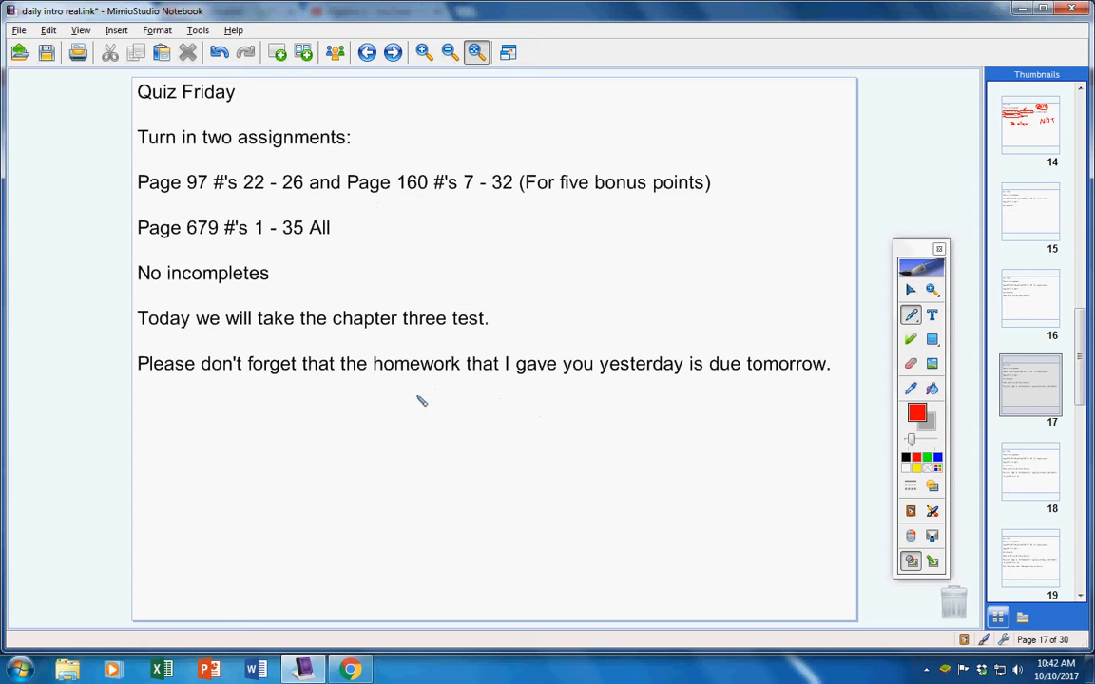
mouse_move(784, 385)
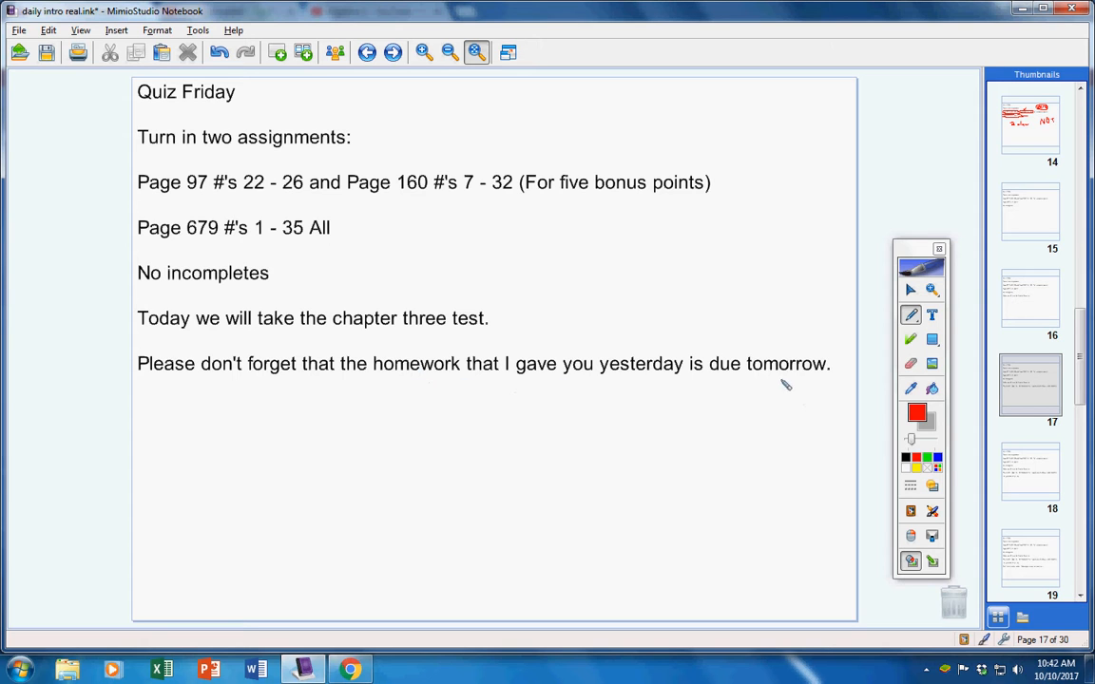
Underline the word 'tomorrow' on page 17 in red
left_click_drag(749, 380, 816, 382)
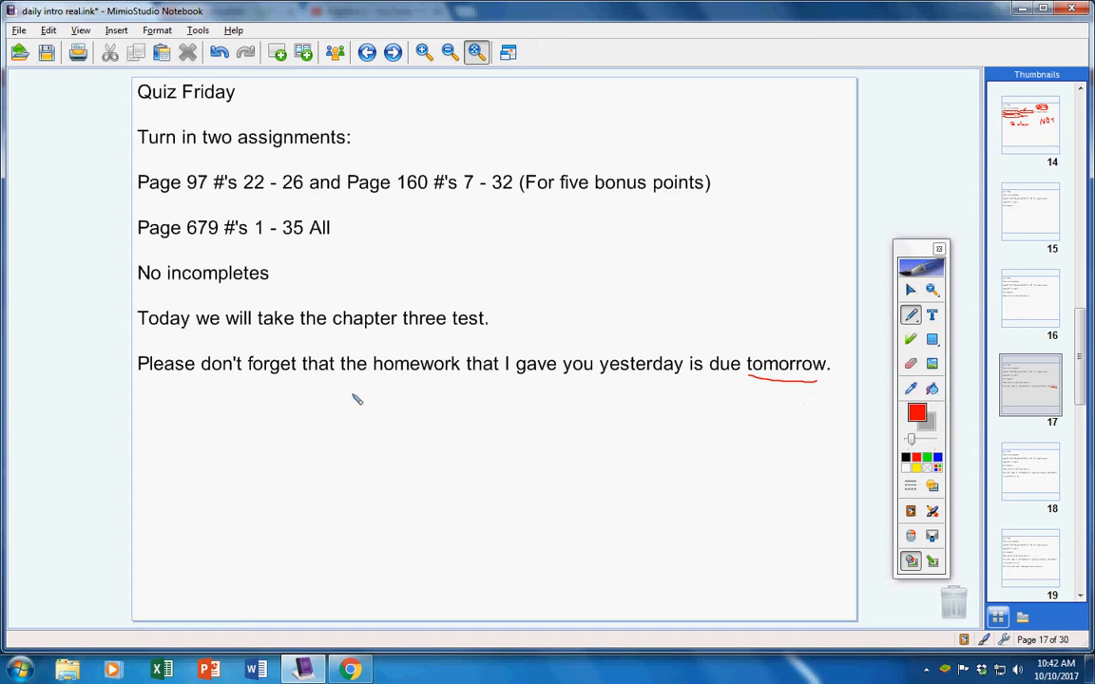
left_click_drag(380, 381, 494, 383)
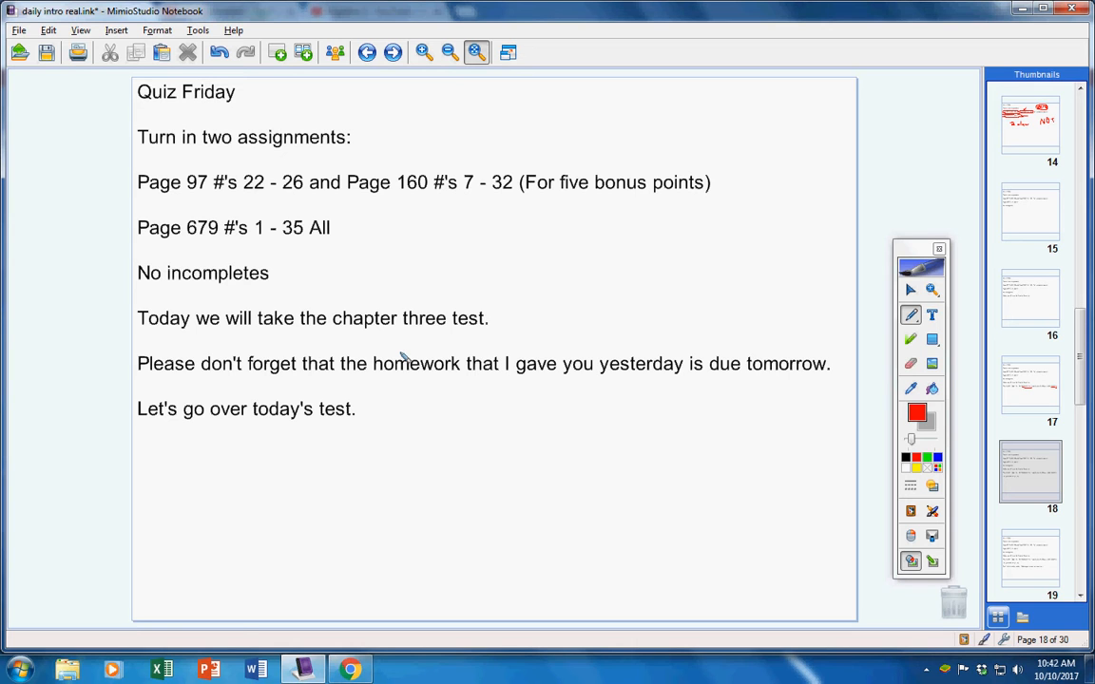
mouse_move(452, 438)
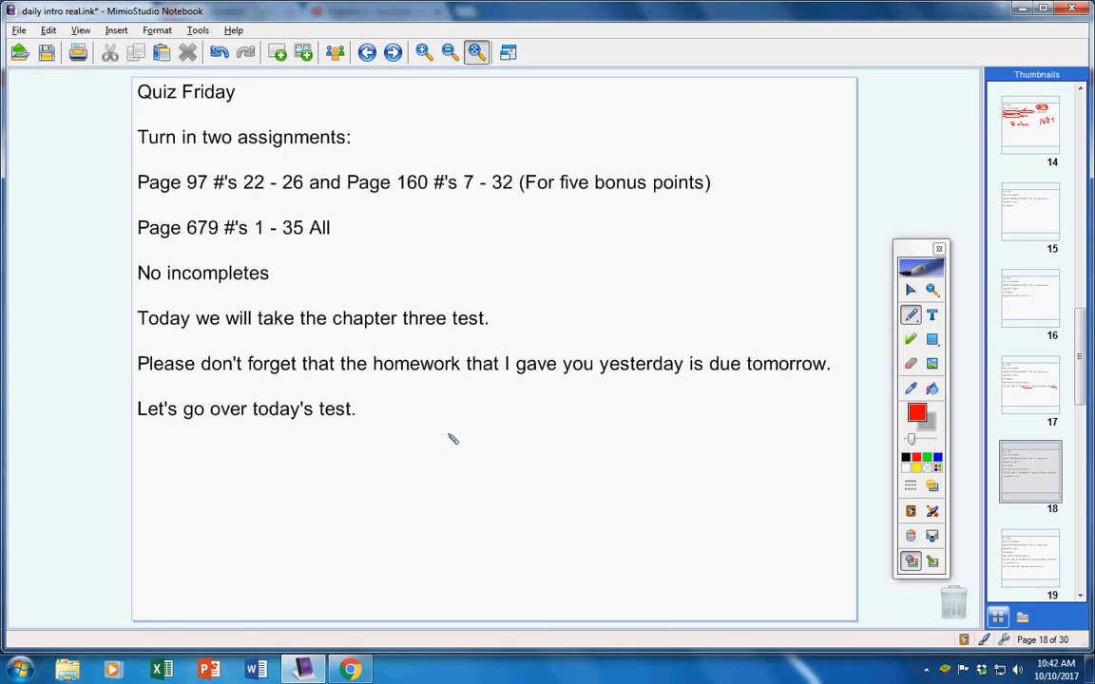
Draw two red vertical lines below page 18's last sentence with an oval at one base
left_click_drag(430, 402, 440, 502)
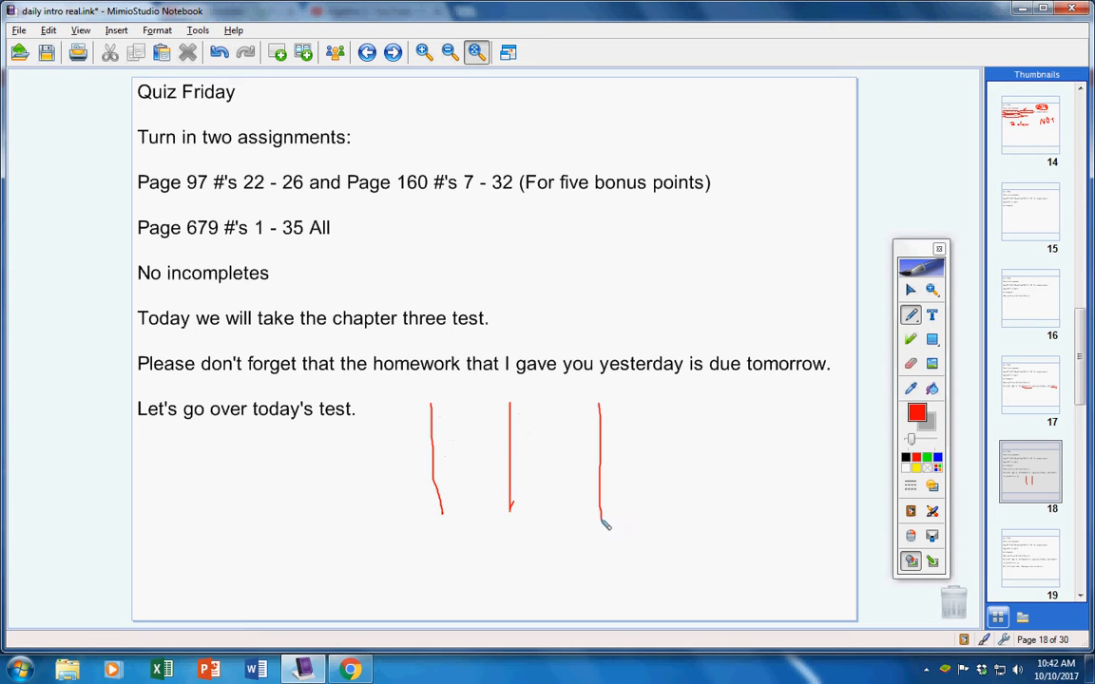
left_click_drag(678, 404, 675, 456)
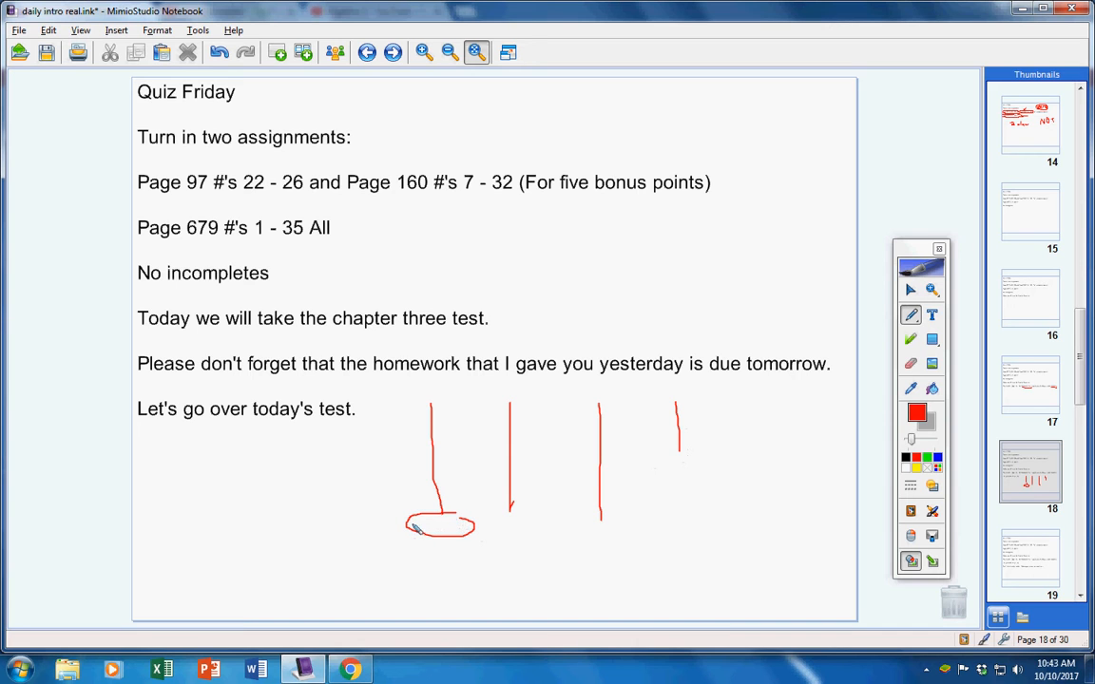
left_click_drag(414, 527, 466, 526)
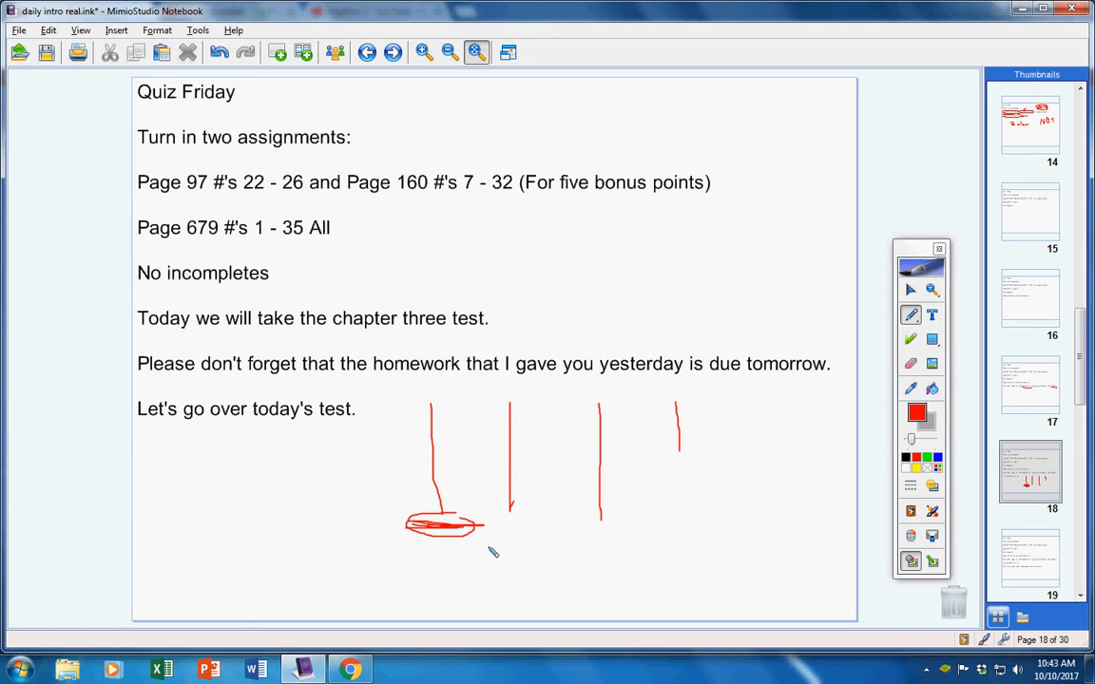
mouse_move(490, 547)
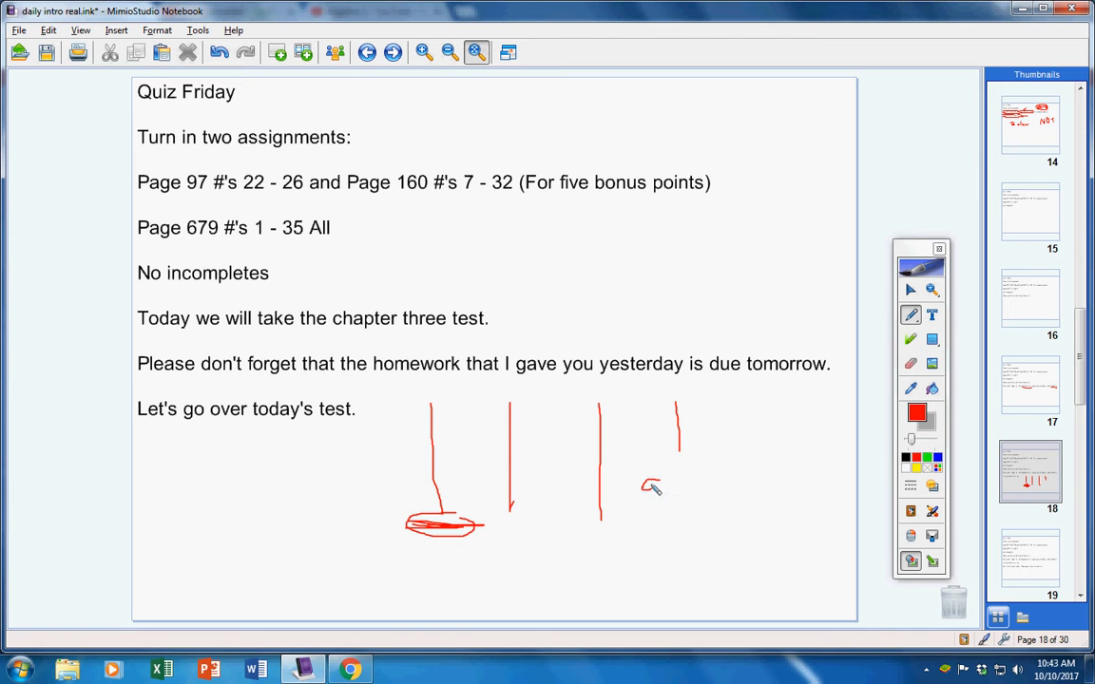
Handwrite 'acute' beside the lines and start a second word below it
left_click_drag(646, 490, 708, 492)
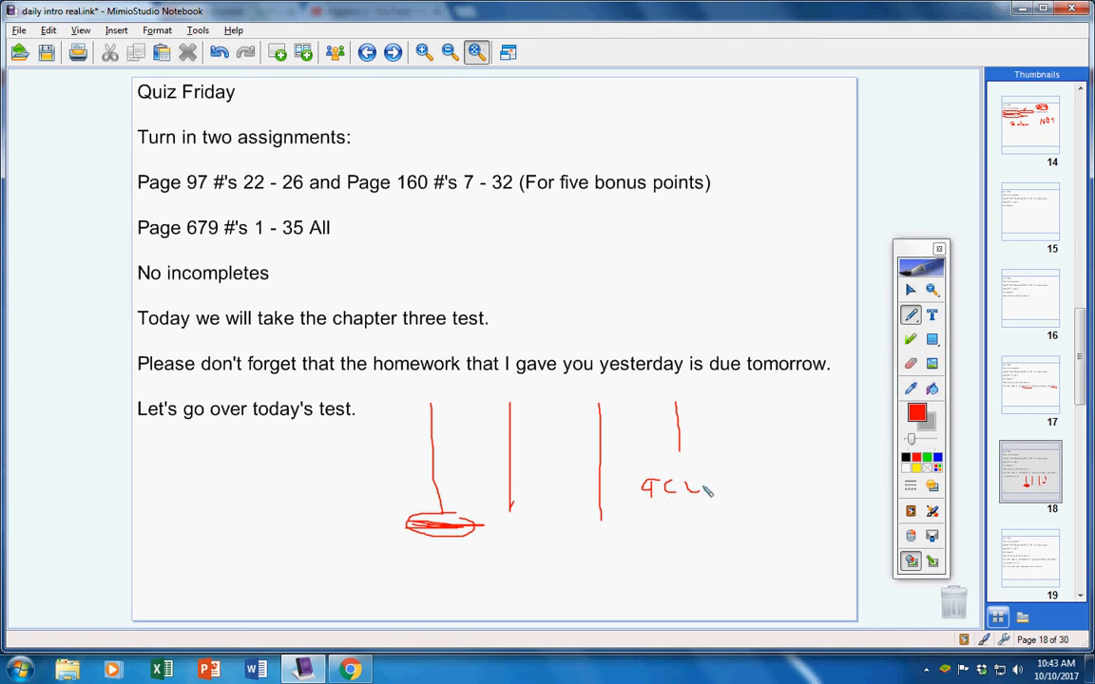
left_click_drag(703, 485, 751, 495)
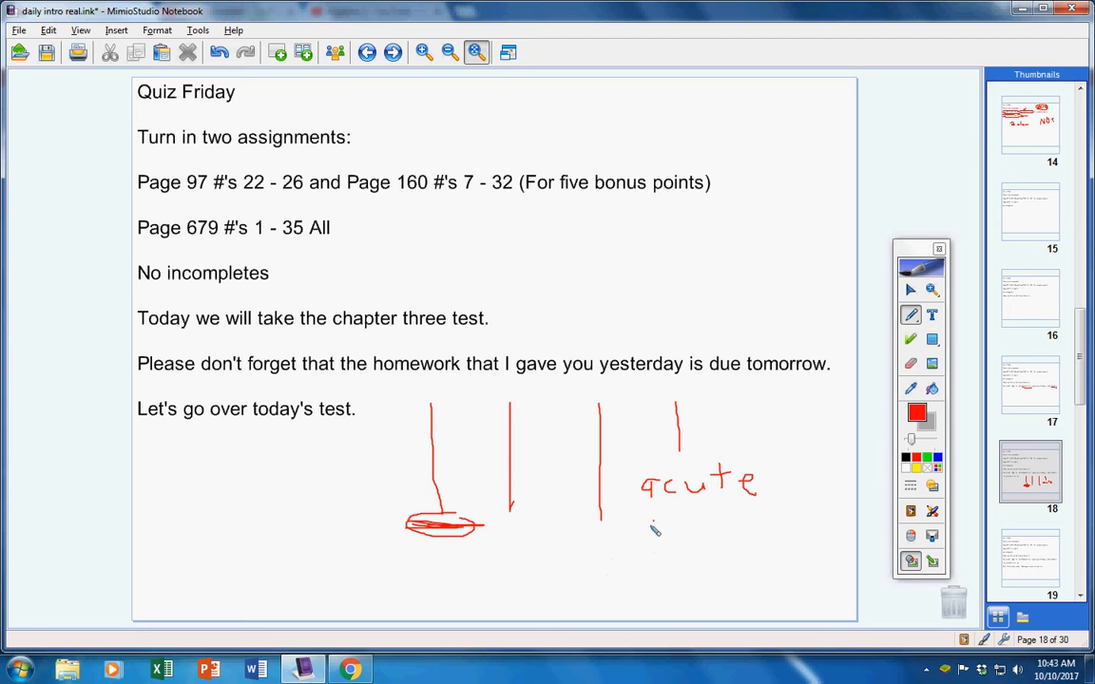
left_click_drag(645, 537, 718, 532)
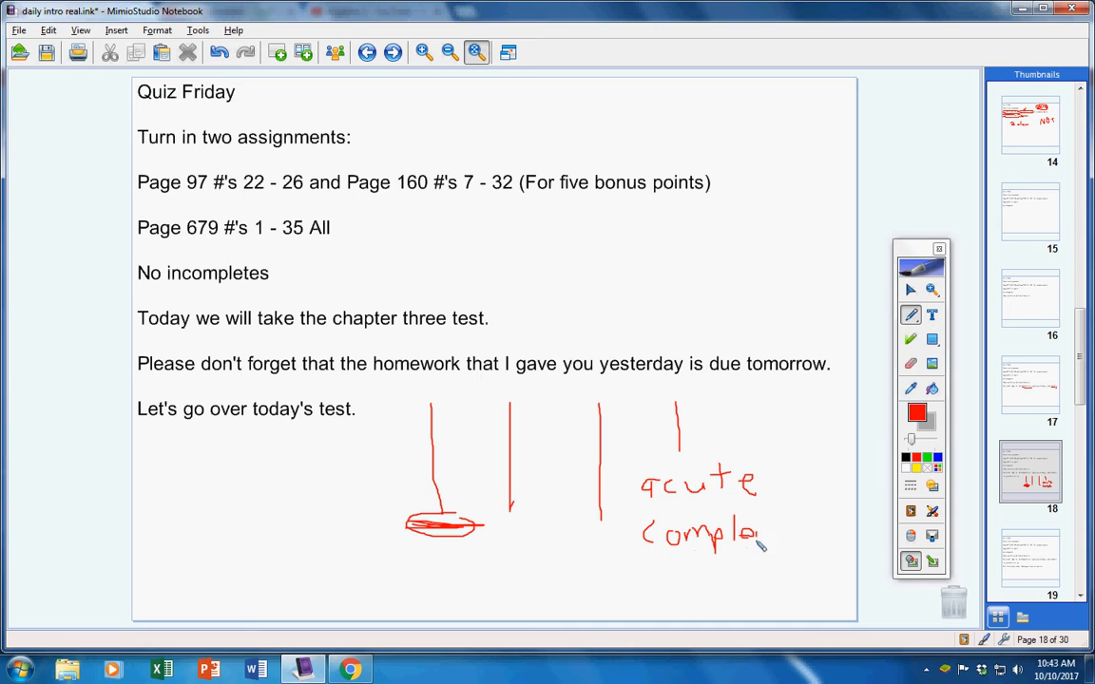
left_click_drag(760, 533, 817, 533)
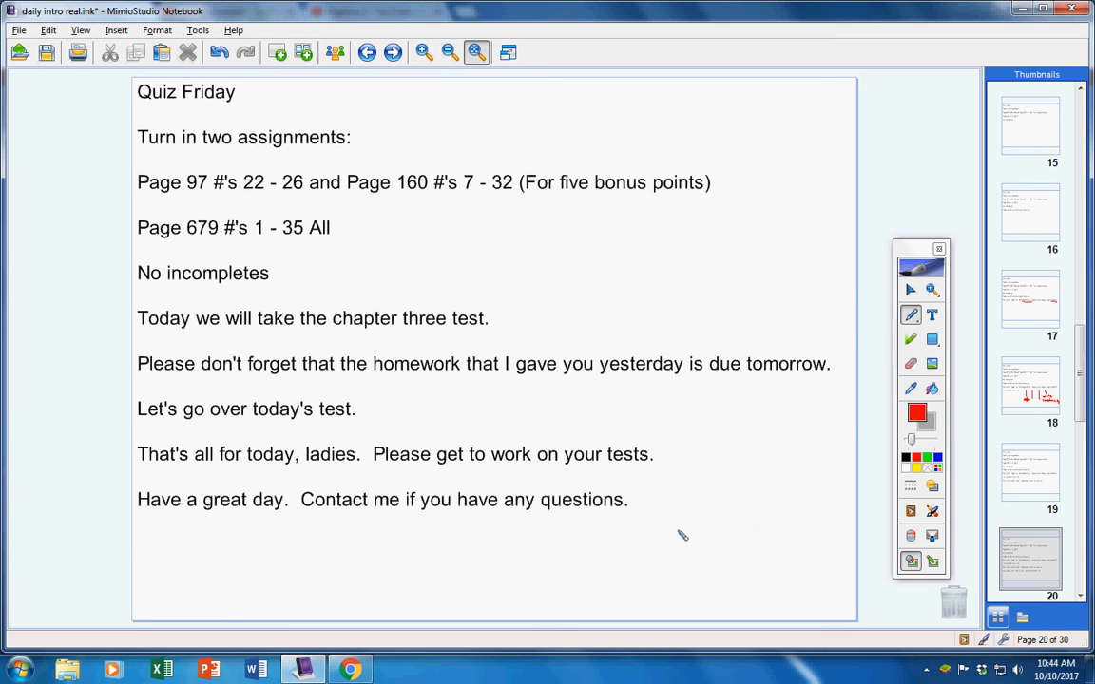
mouse_move(967, 584)
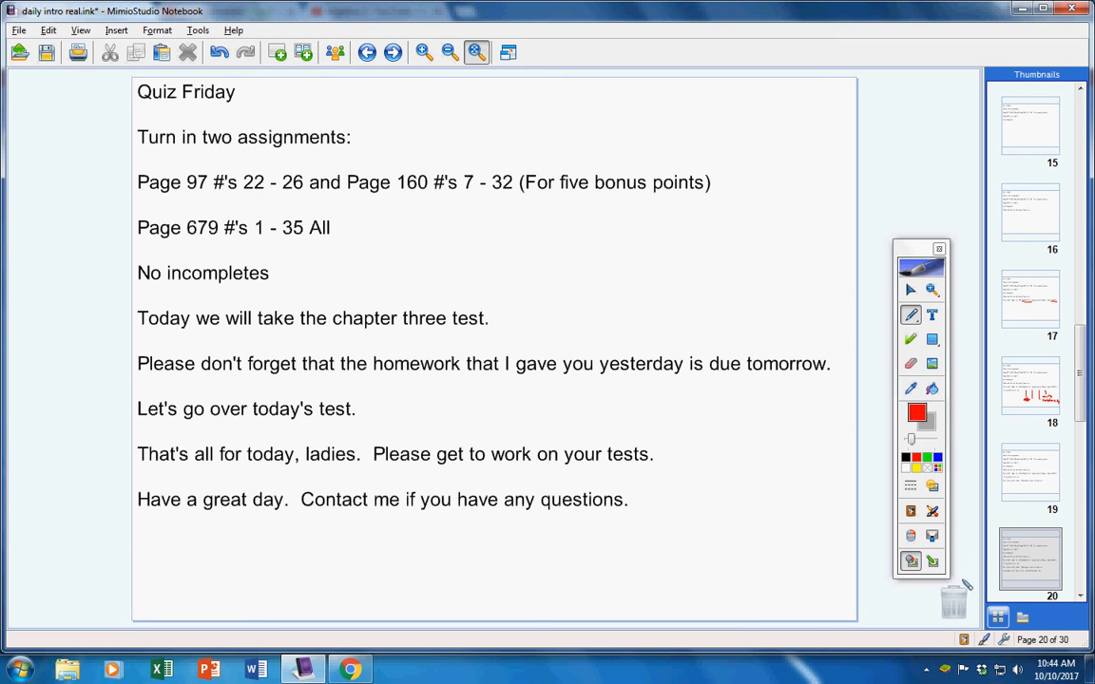